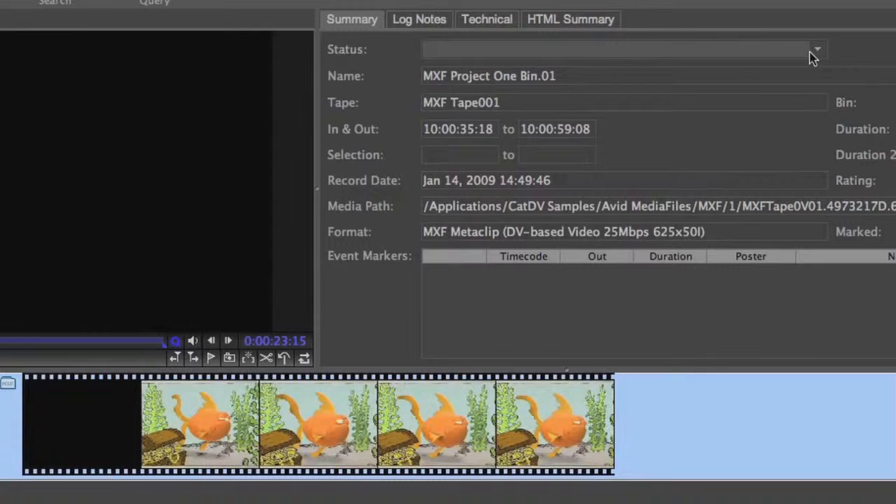
Mark the MXF Project One Bin.01 clip Approved By Ed and publish the change.
left_click(816, 48)
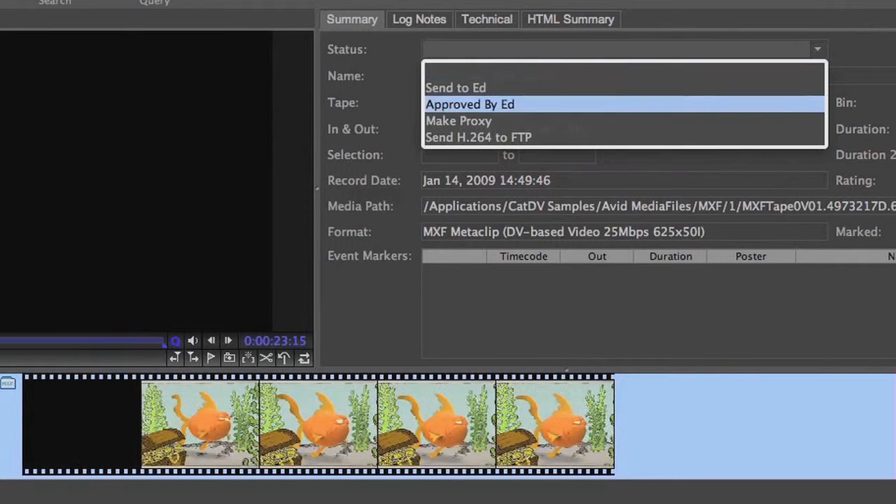
left_click(469, 104)
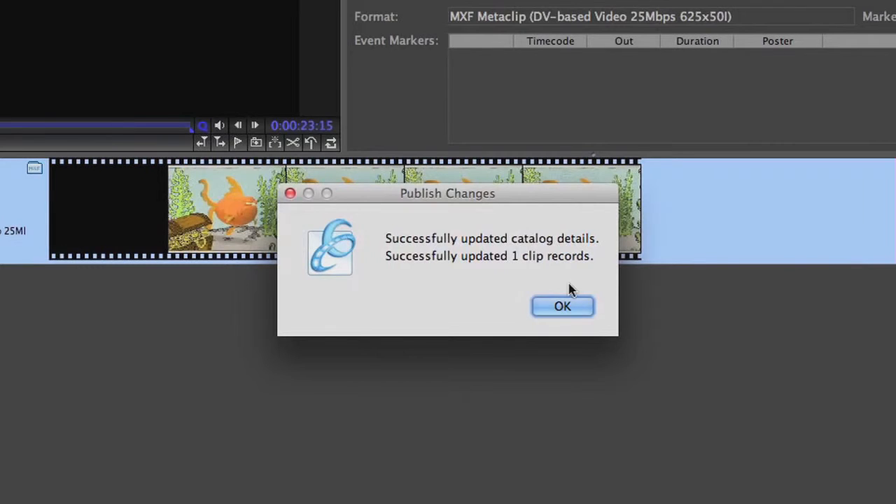
left_click(563, 305)
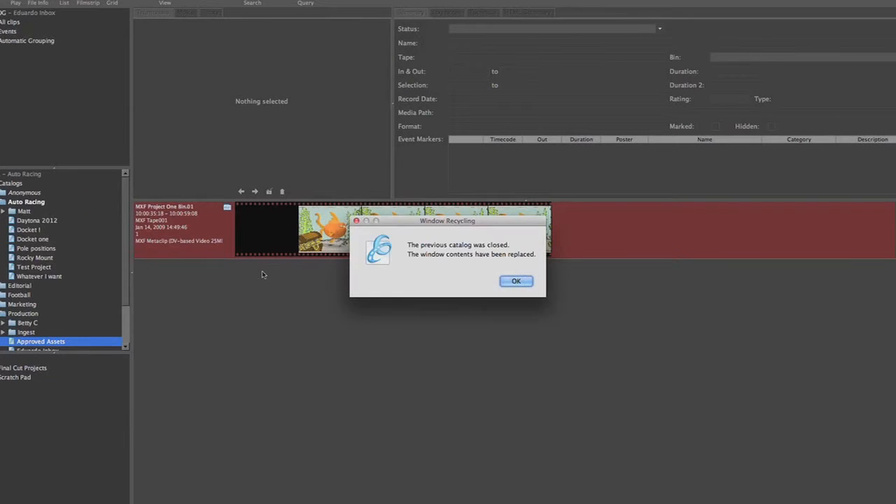
Acknowledge the Window Recycling notice so the Approved Assets catalog shows the clip.
left_click(515, 280)
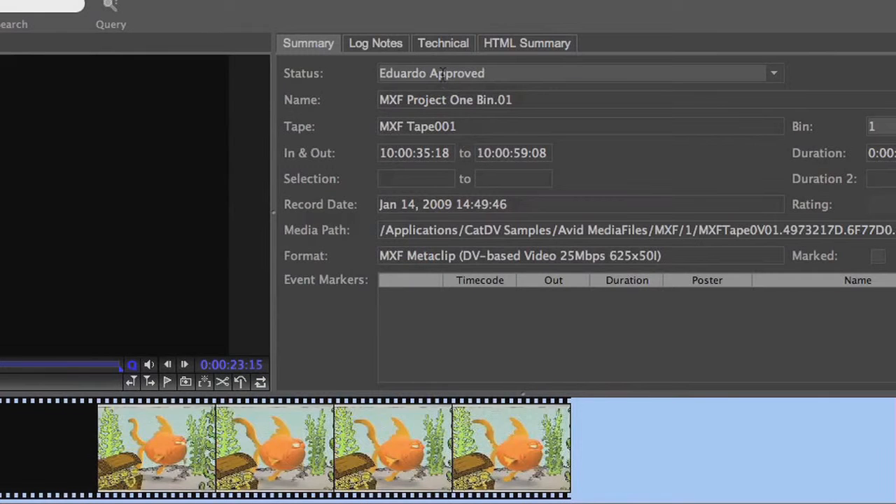
mouse_move(487, 82)
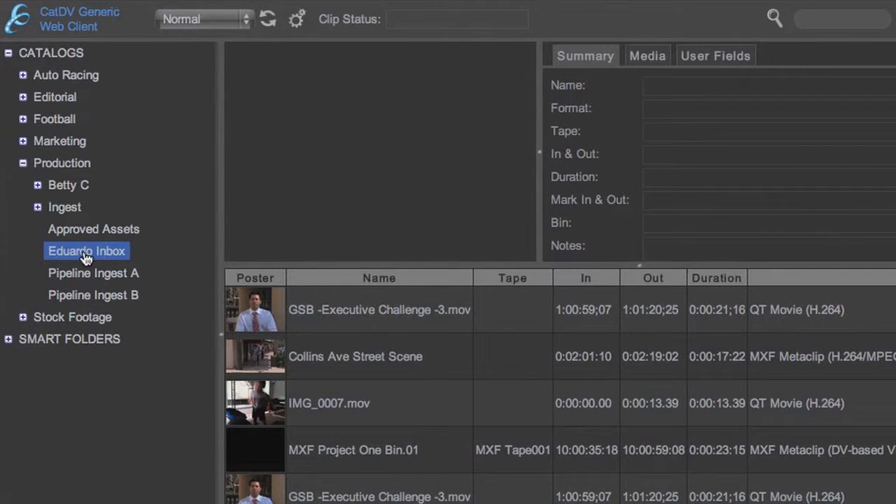
Select MXF Project One Bin.01 in the inbox catalog and play its preview.
left_click(348, 449)
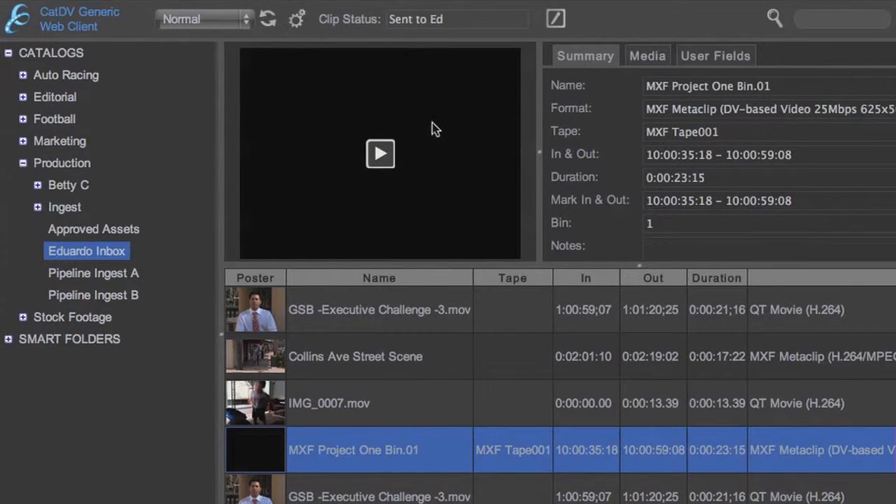
left_click(381, 154)
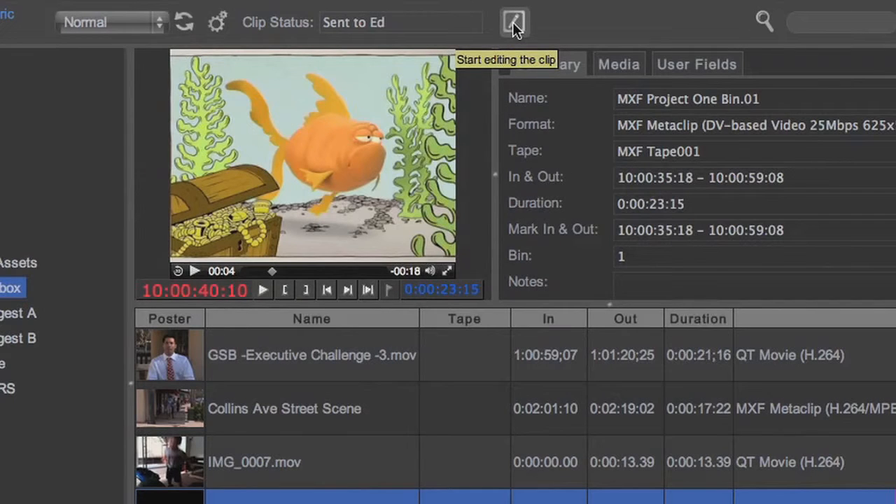
Edit the clip and confirm its Clip Status change to Approved By Ed.
left_click(515, 19)
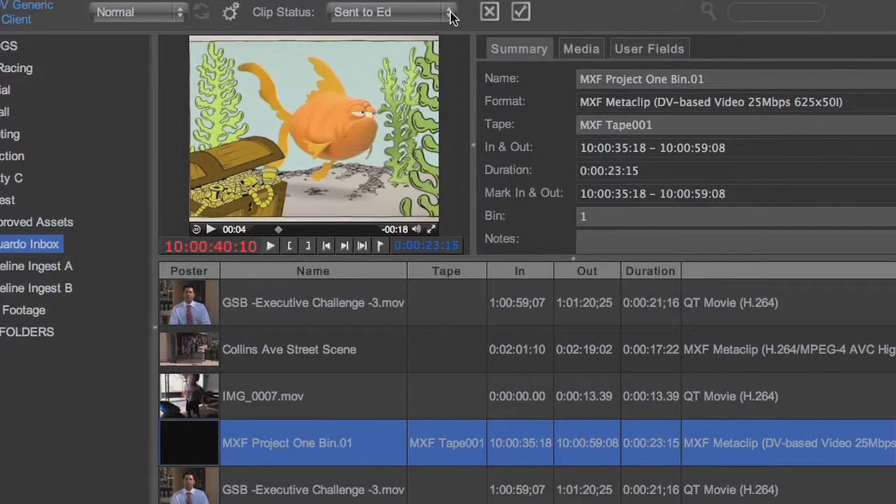
left_click(448, 12)
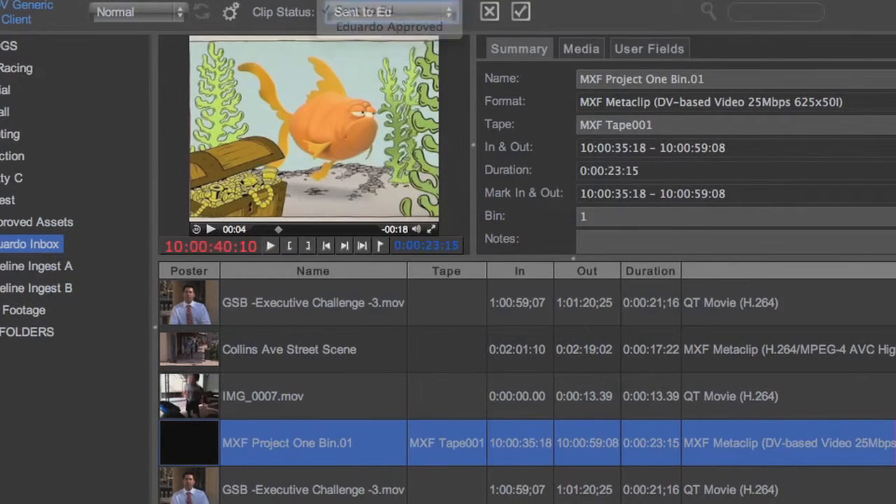
left_click(387, 11)
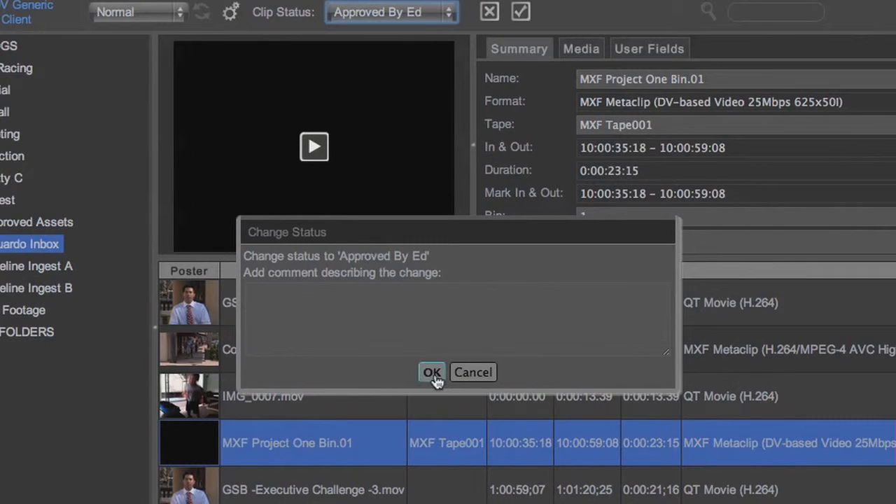
left_click(432, 372)
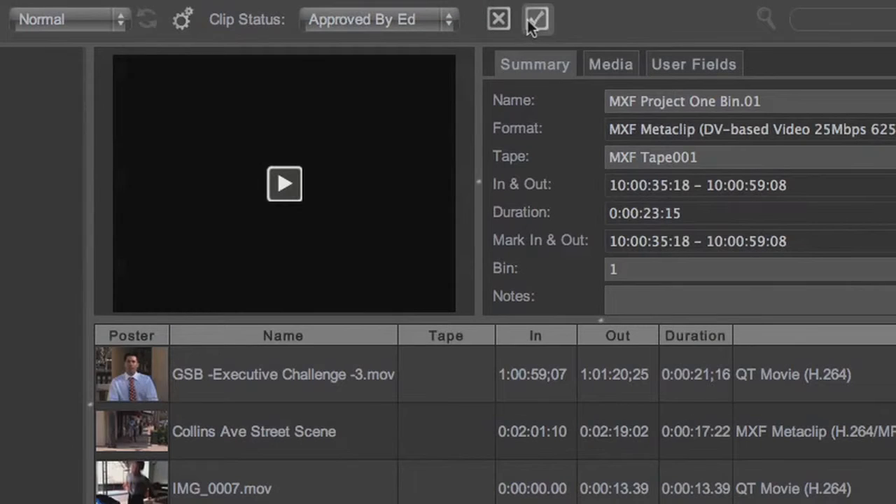
mouse_move(538, 21)
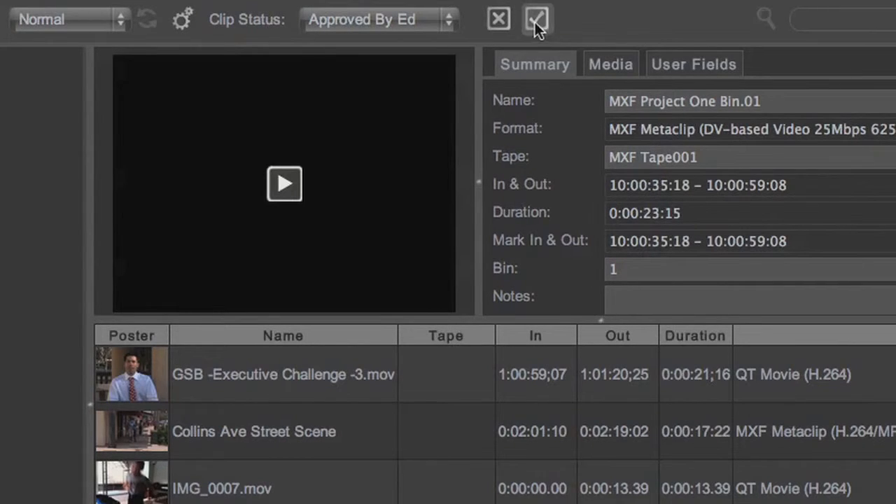
mouse_move(534, 22)
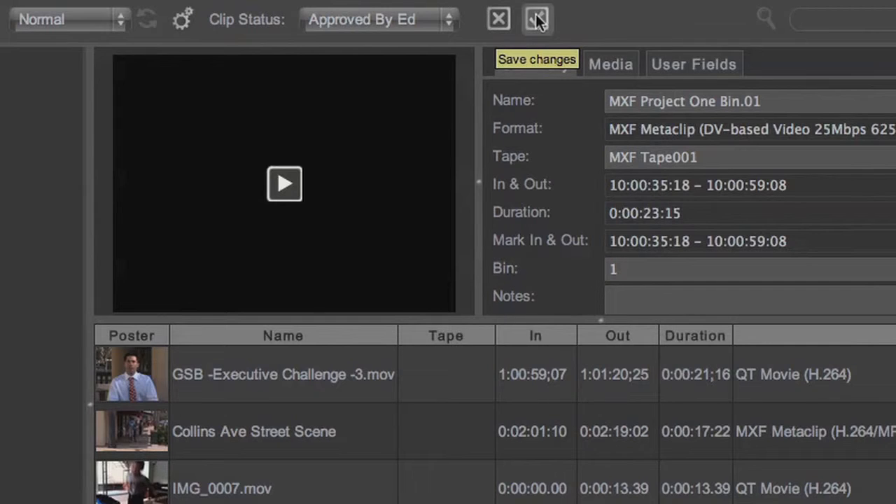
Save the clip so its Approved By Ed status is stored.
left_click(535, 20)
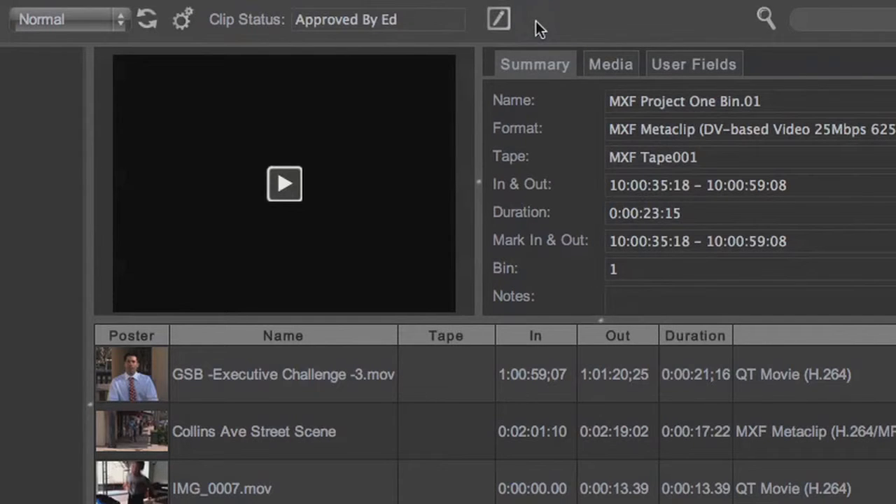
mouse_move(551, 161)
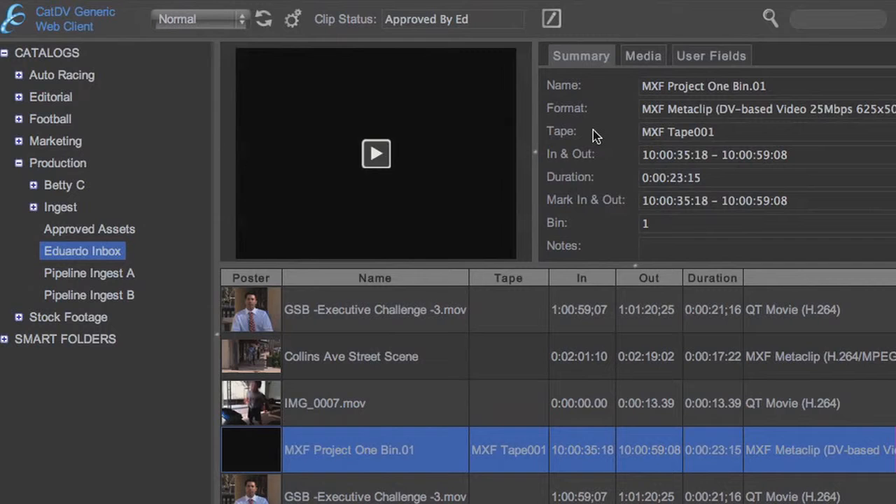
mouse_move(84, 235)
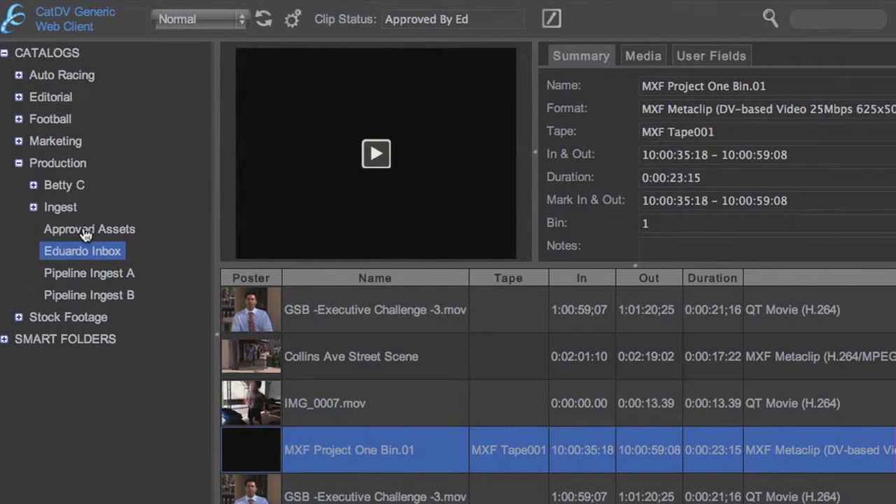
Show MXF Project One Bin.01 in Approved Assets as Eduardo Approved and play its preview.
left_click(89, 230)
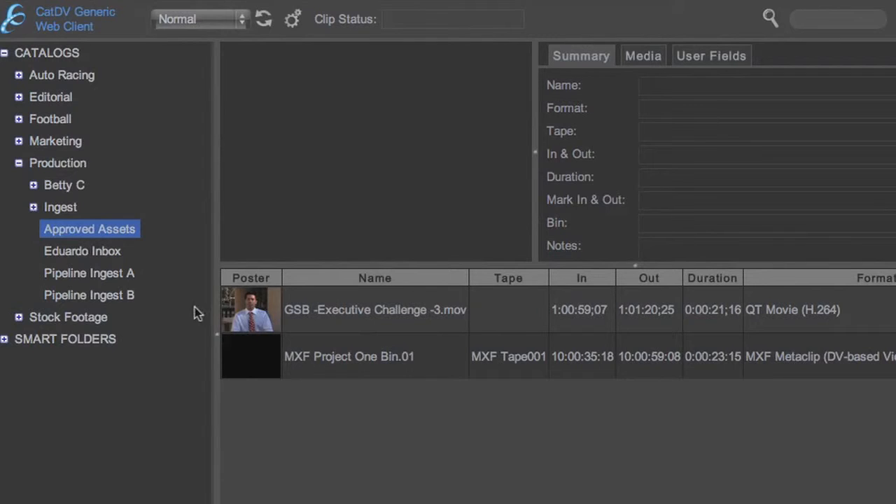
left_click(347, 357)
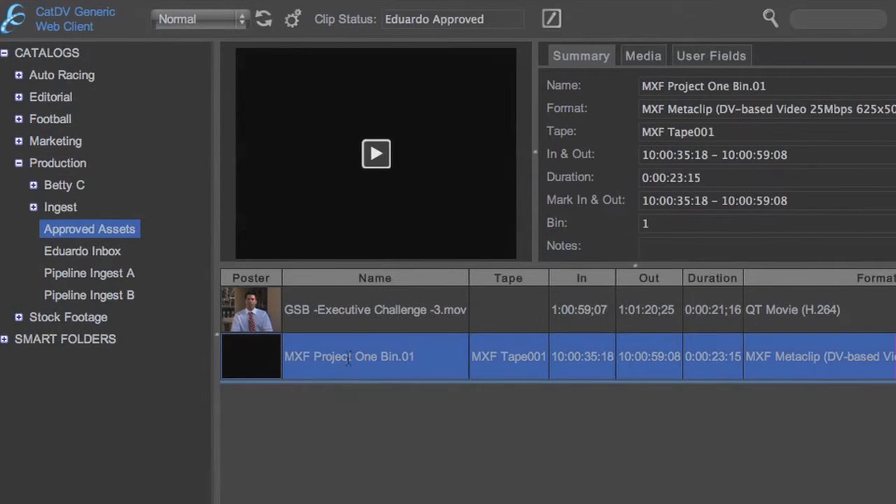
left_click(375, 153)
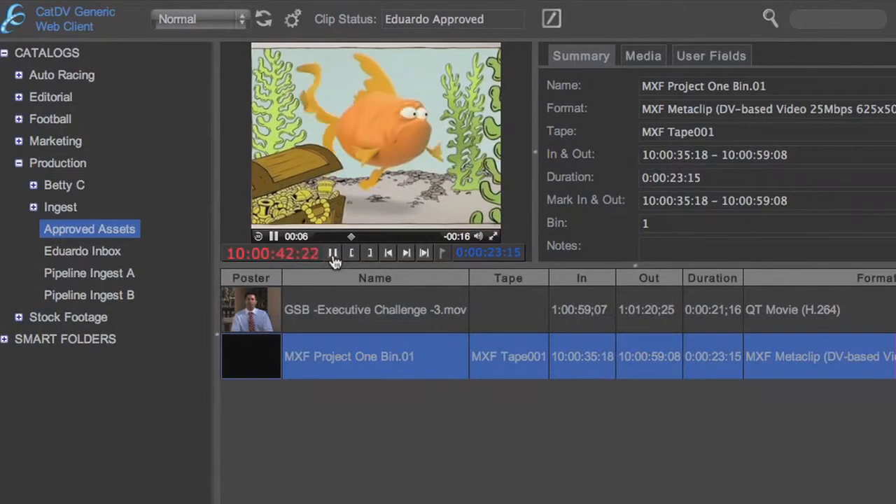